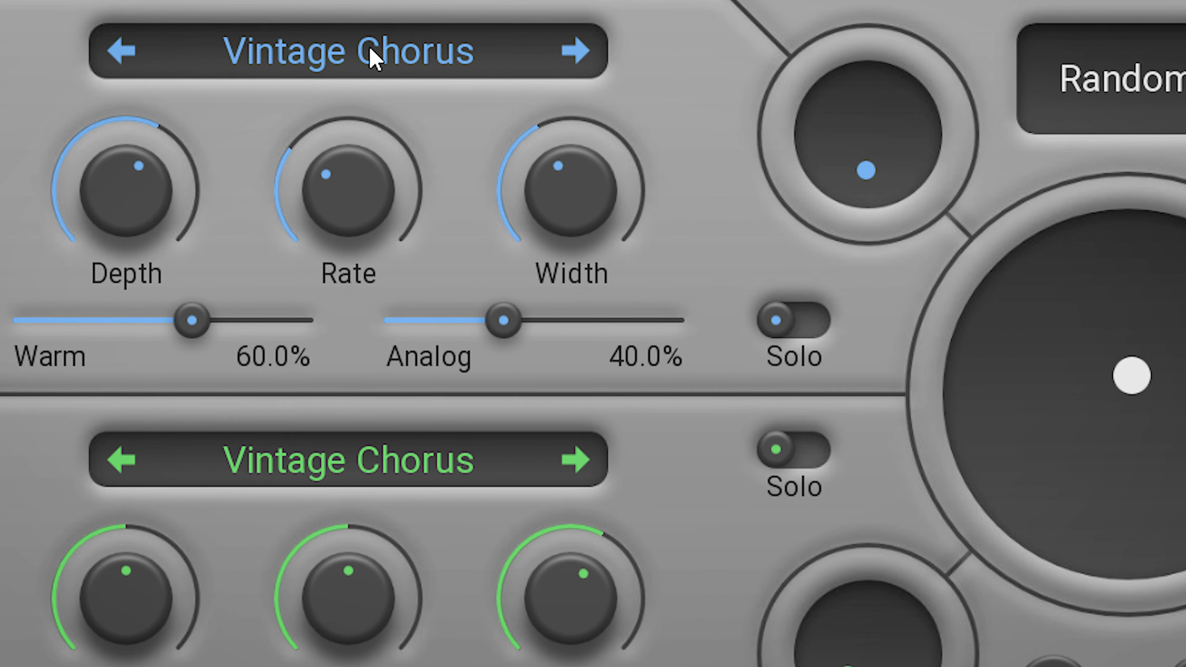
Swap the blue slot's effect from Vintage Chorus to Space Time.
click(348, 52)
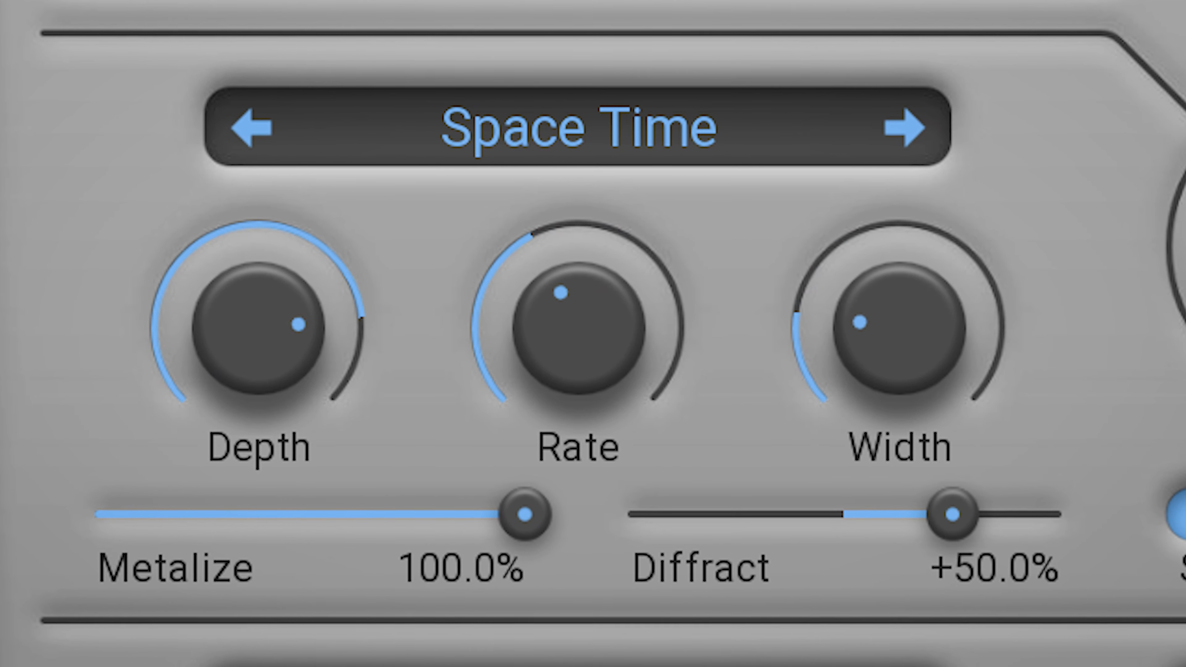
Lower Space Time's Metalize to about 63% and adjust the Diffract amount.
drag(523, 519, 369, 519)
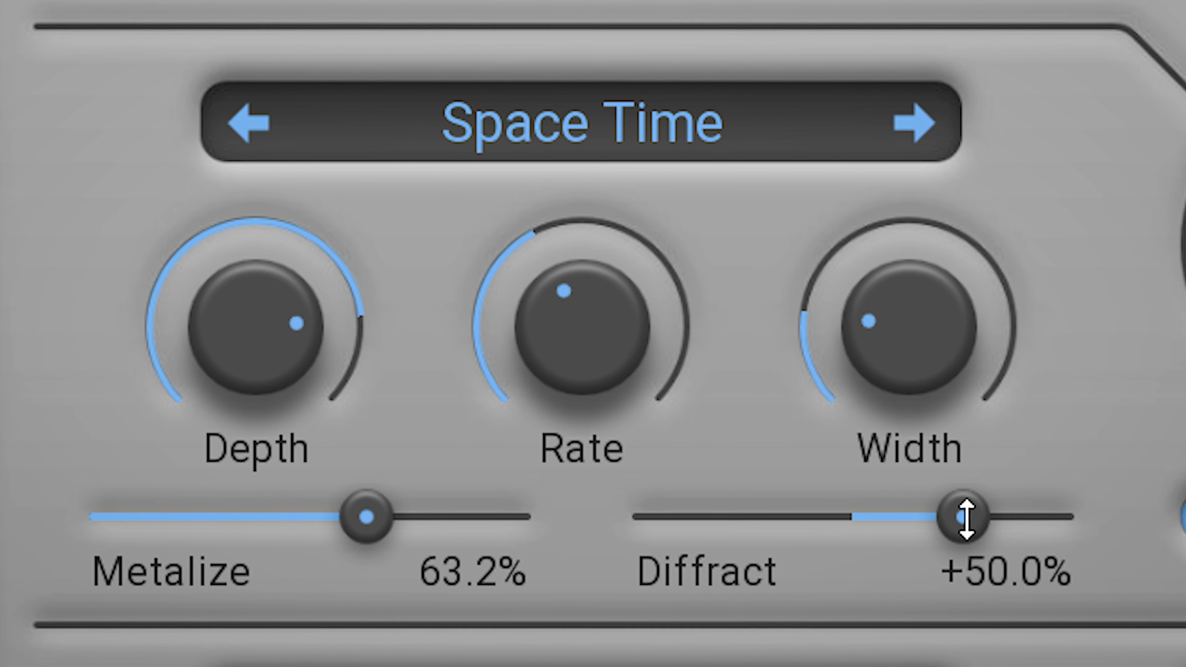
drag(960, 518, 1081, 518)
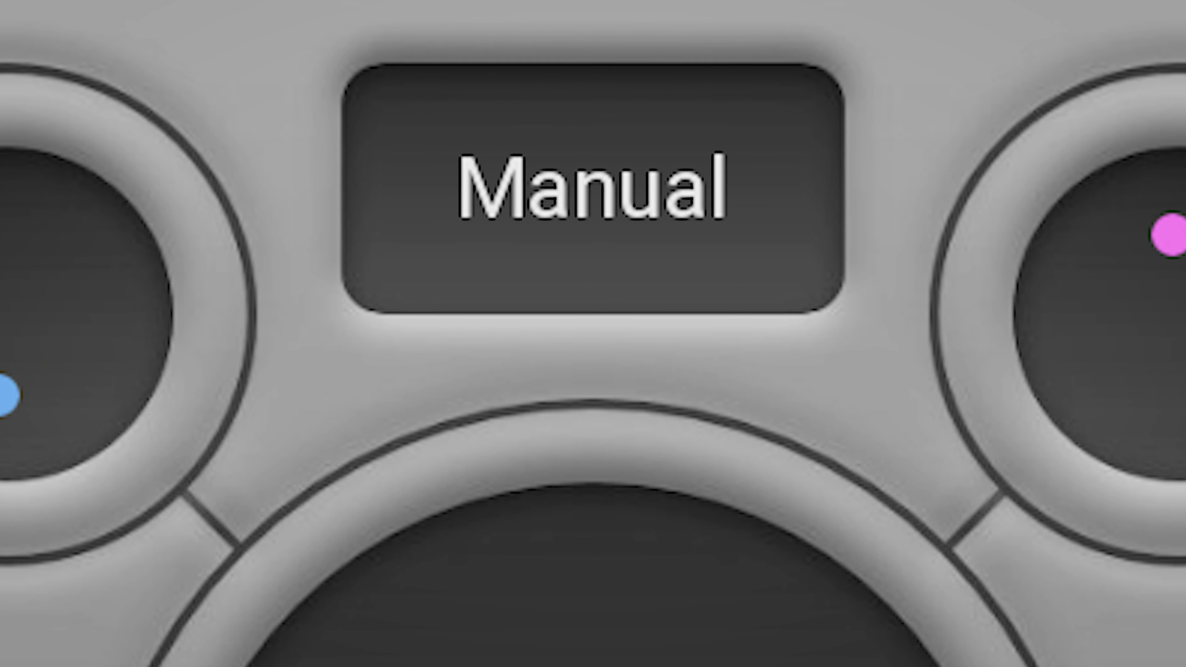
Switch the motion mode from Manual to Sync, at 69.2% range over 4 bars.
click(583, 185)
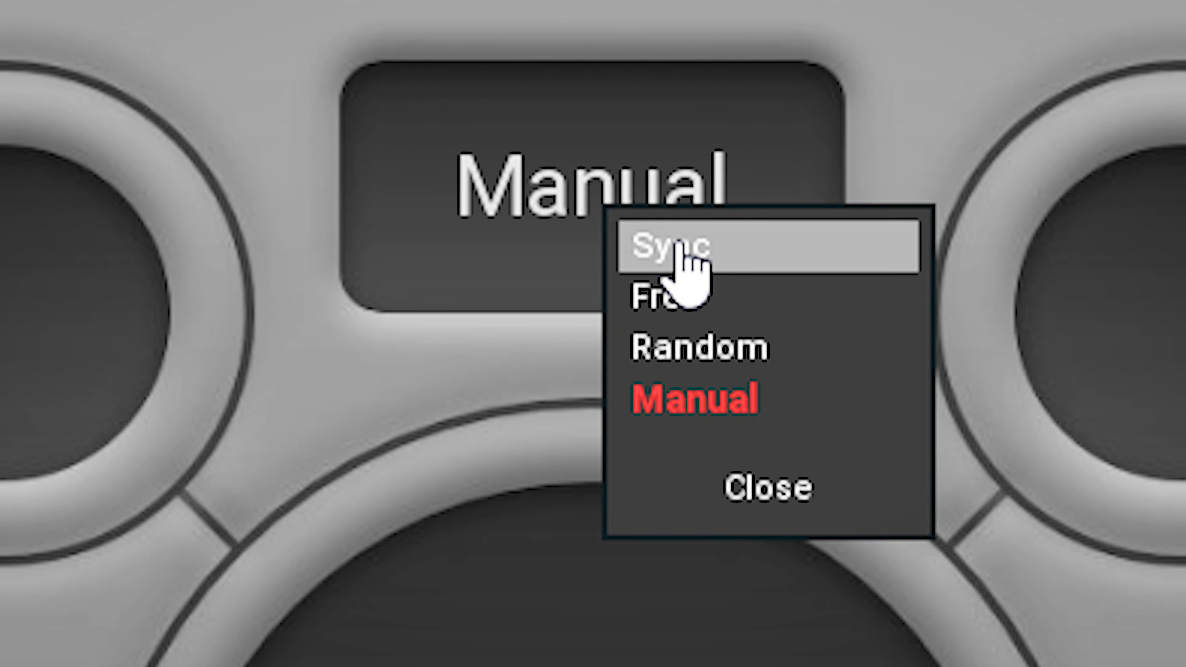
click(671, 249)
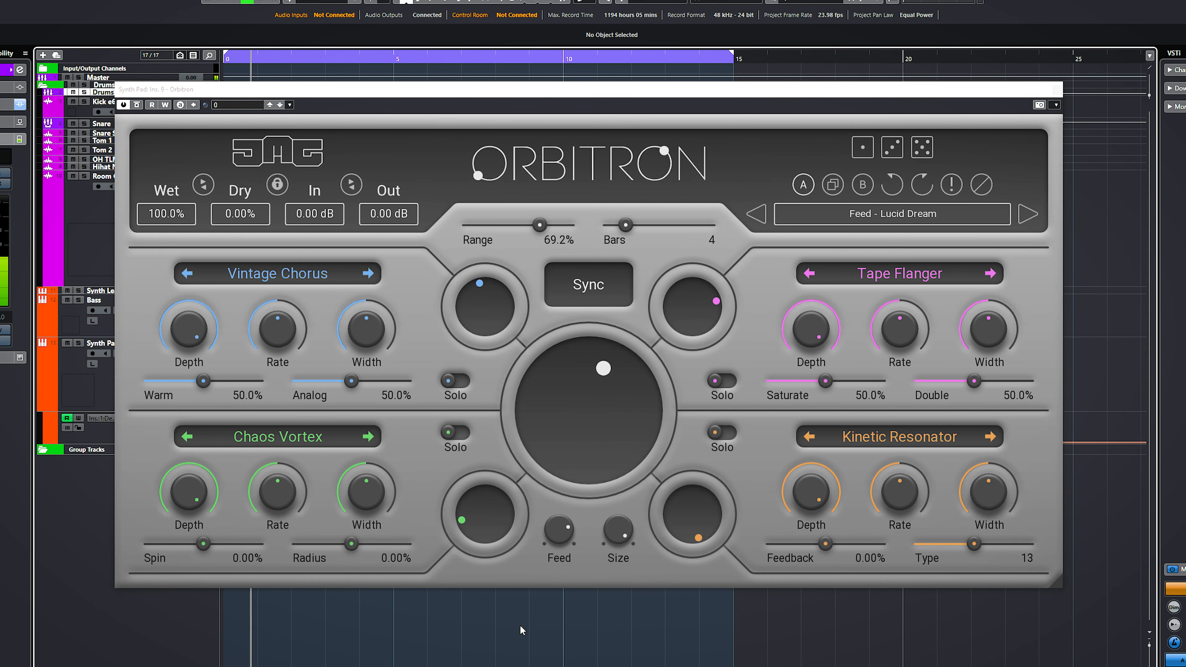
Set the motion mode to Free at about 41% speed and bring up the preset browser.
right_click(587, 284)
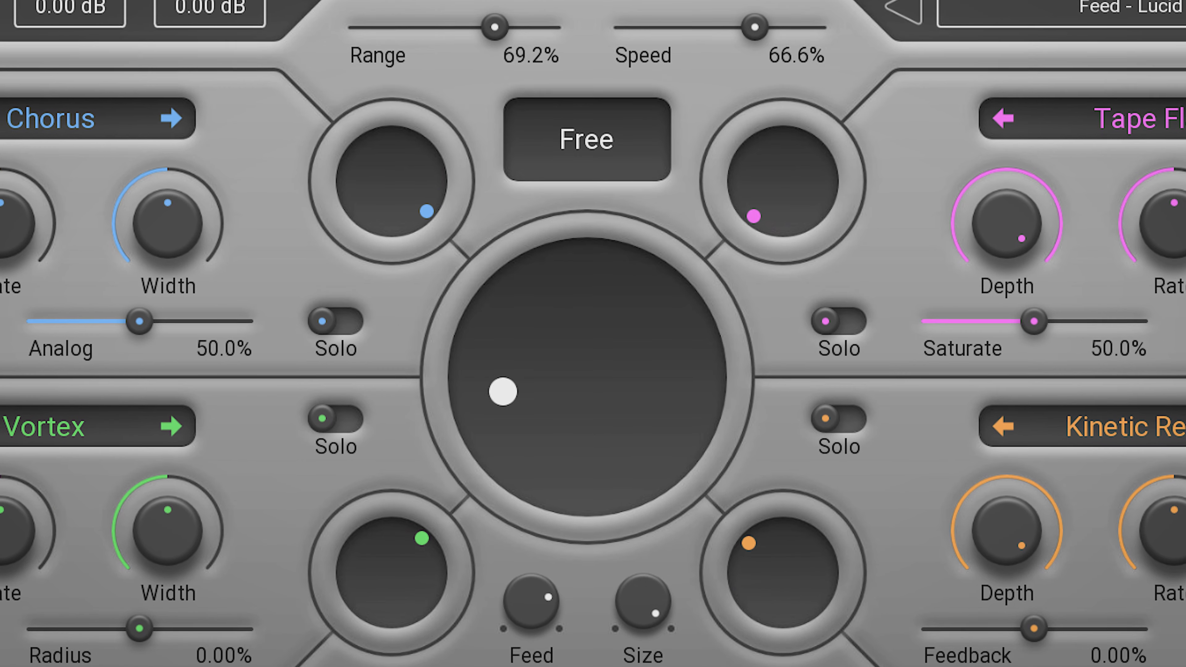
drag(751, 25, 786, 25)
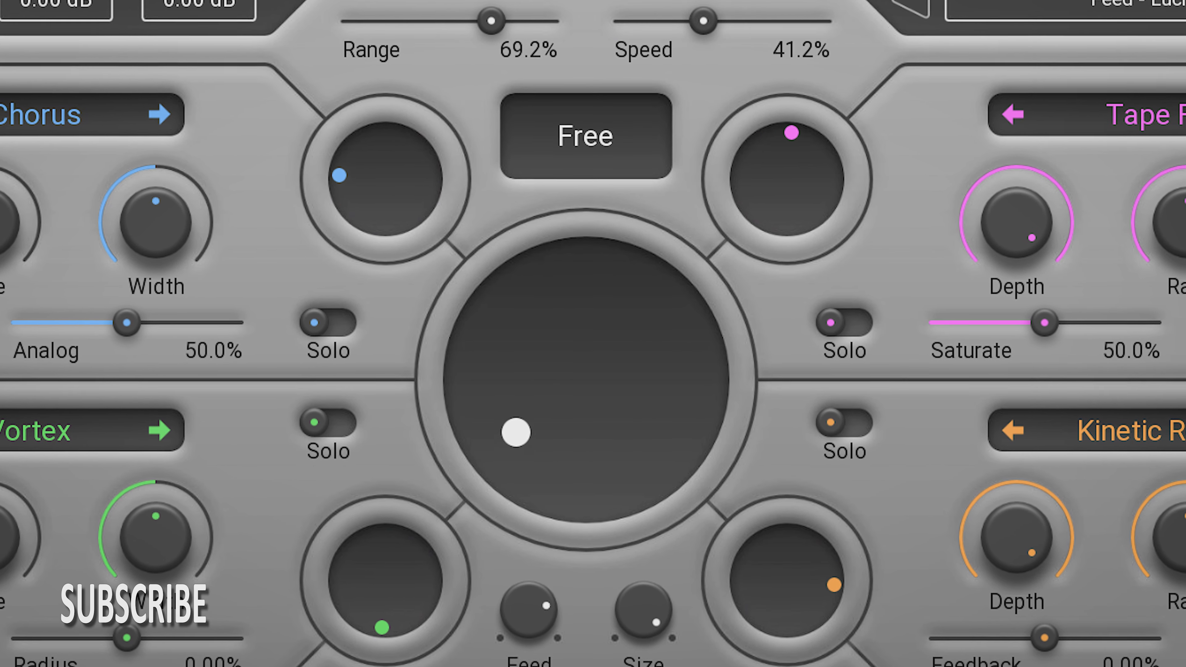
drag(701, 20, 769, 16)
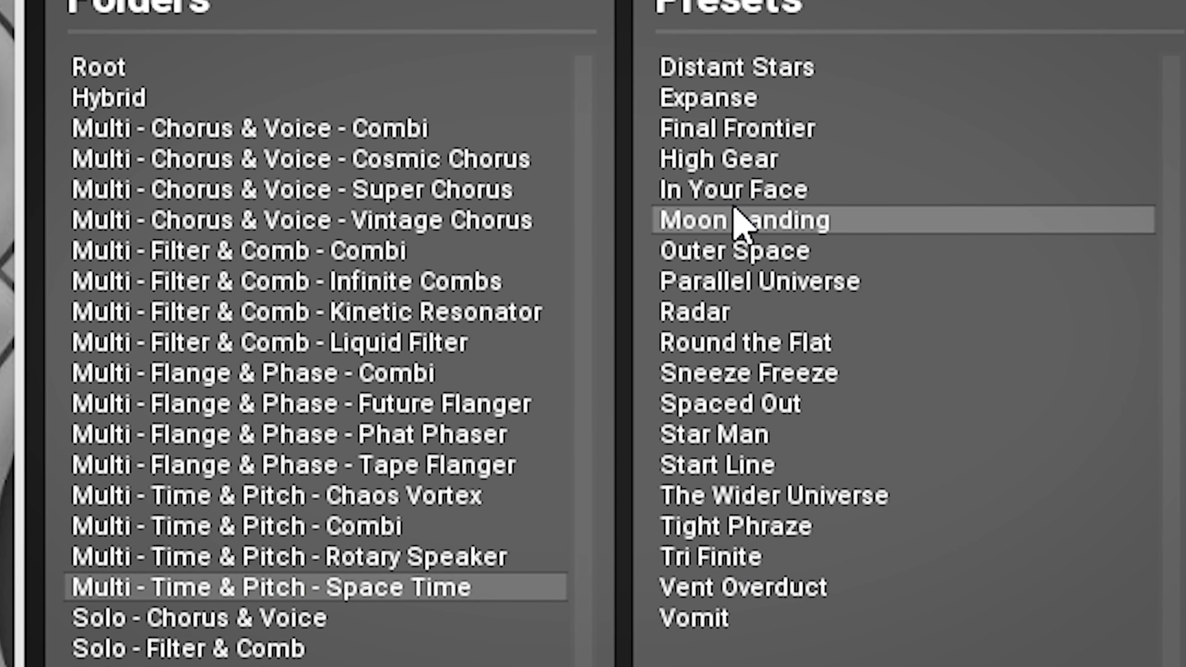
Browse the Filter & Comb - Combi, Chorus & Voice and Flange & Phase folders, then return to INIT.
click(240, 249)
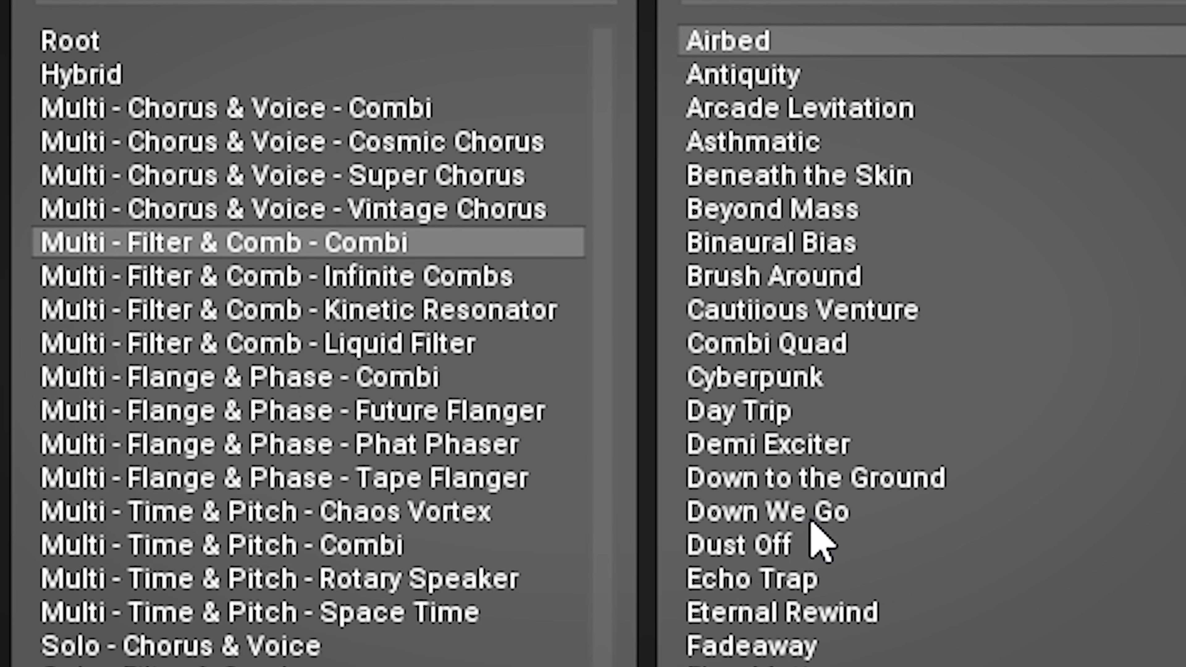
click(766, 513)
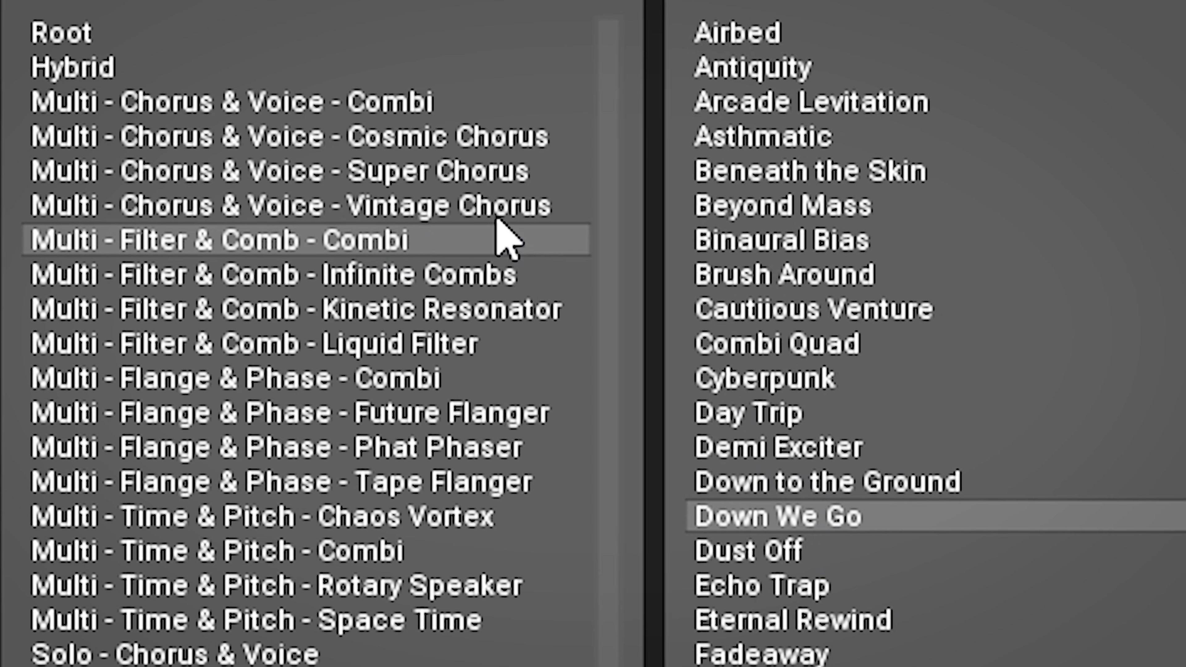
mouse_move(454, 624)
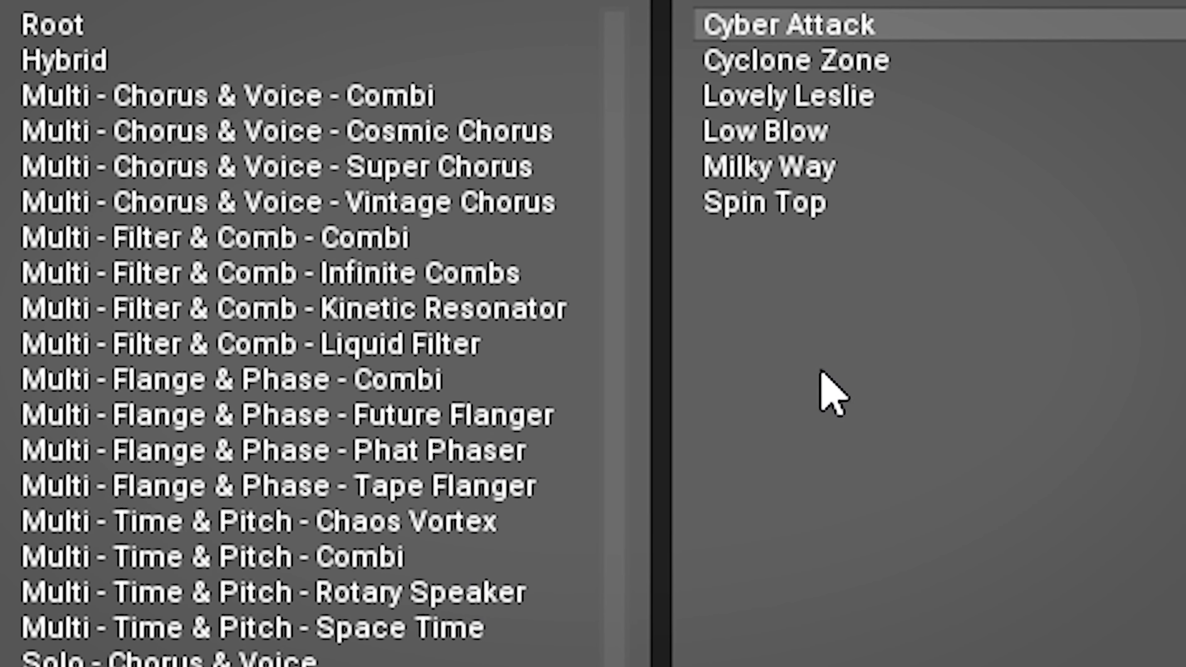
click(280, 164)
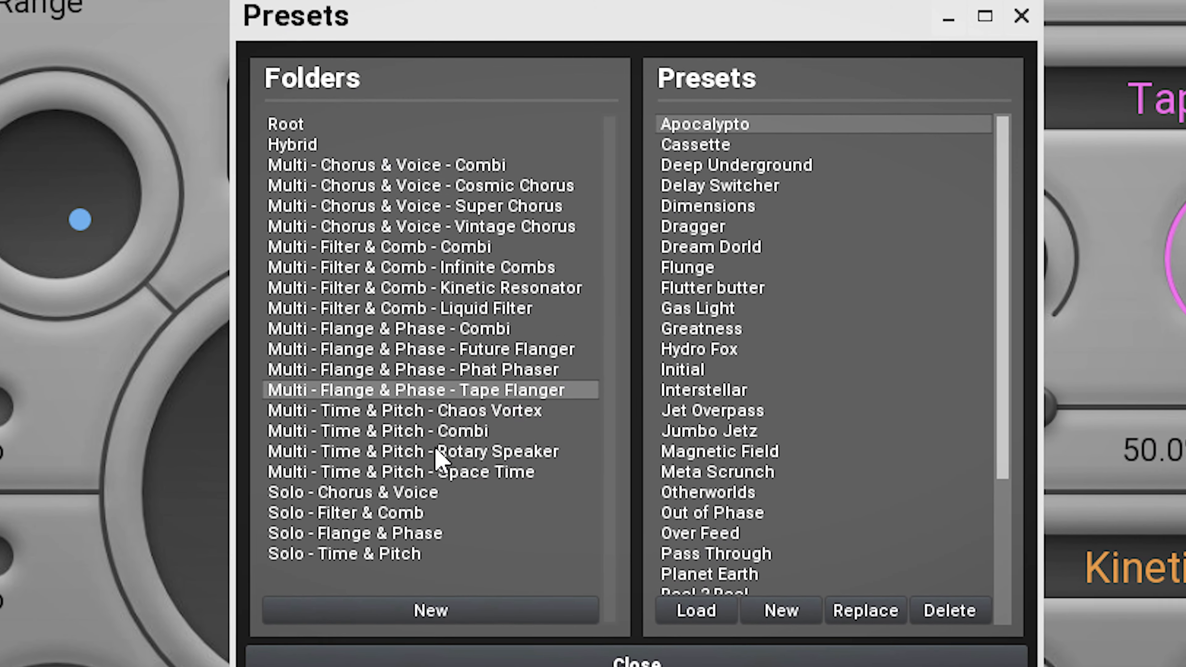
click(349, 492)
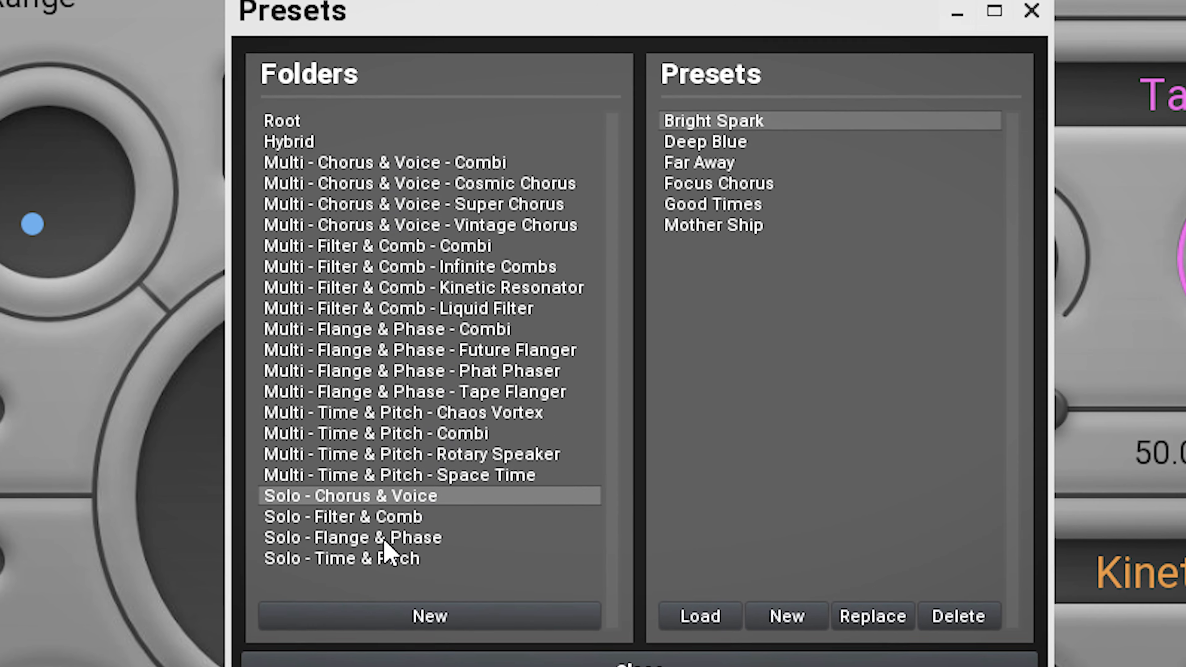
click(414, 202)
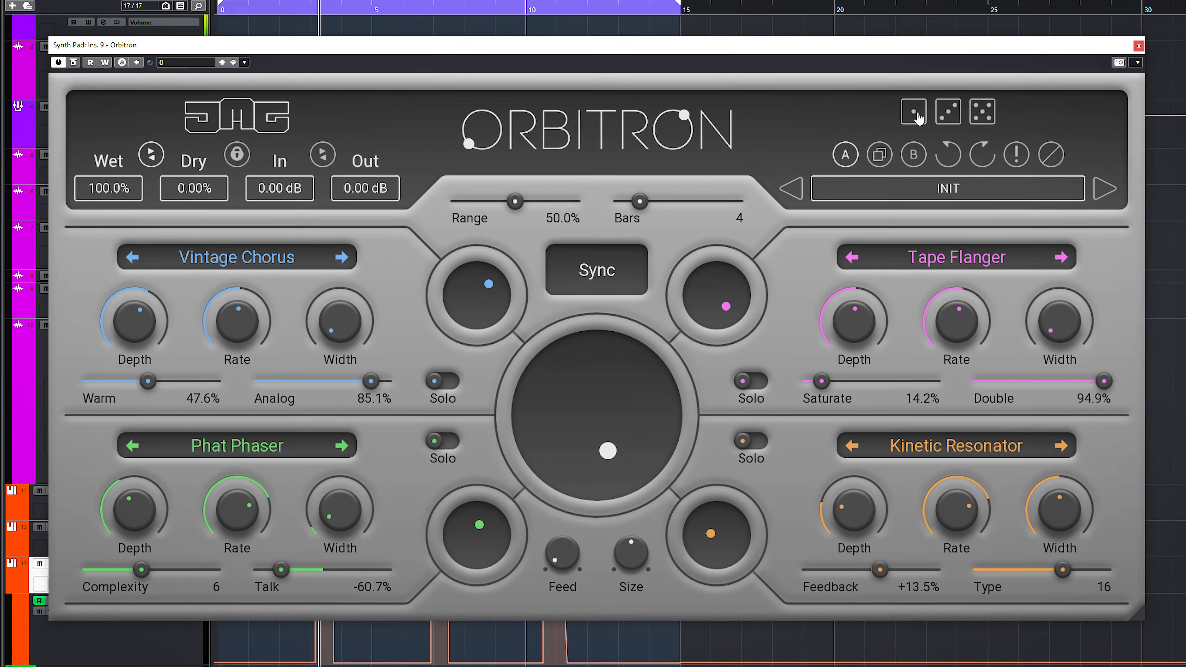
Roll the dice to randomize parameter values, then the four slots' effect choices several times.
click(913, 112)
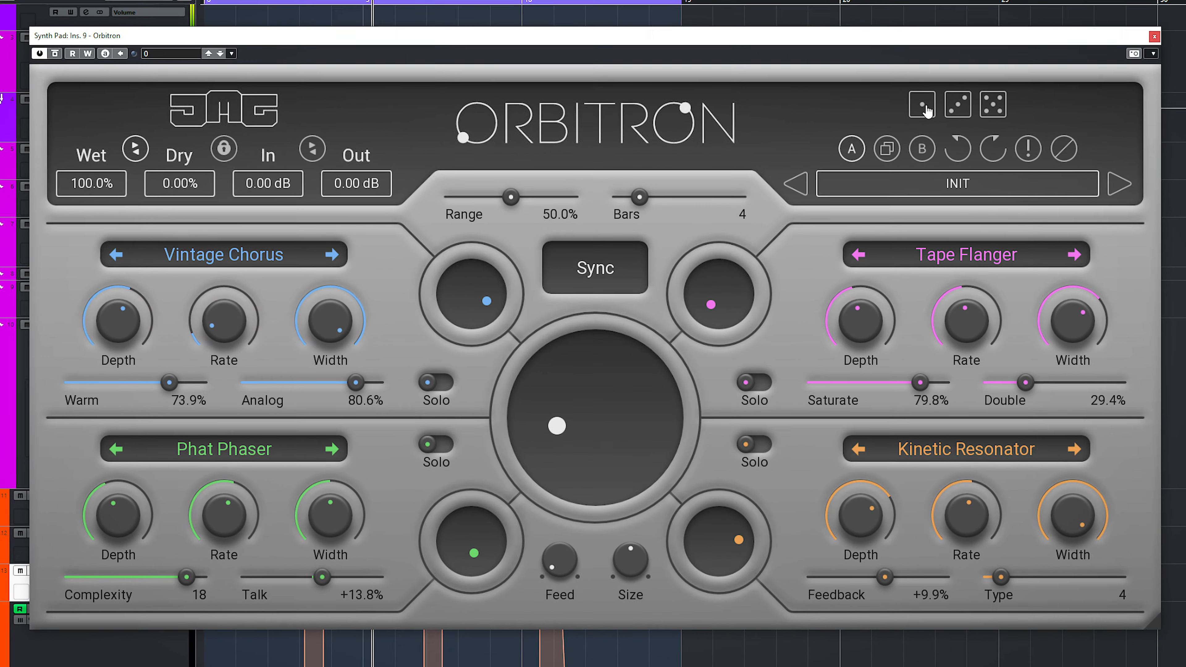
click(922, 105)
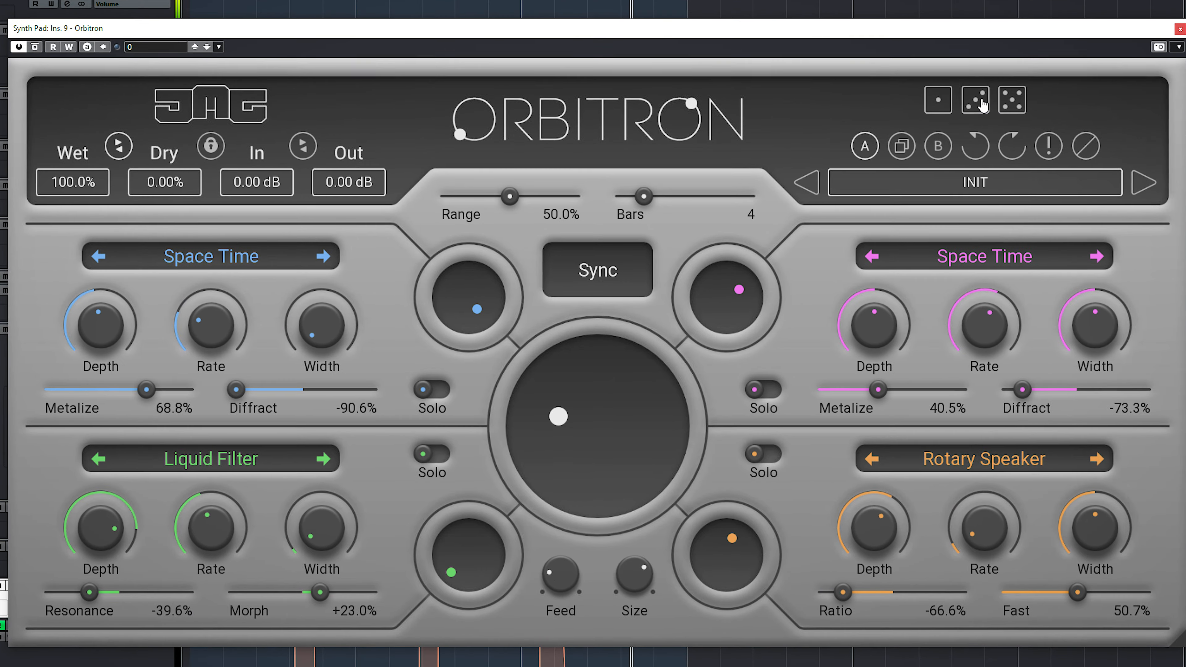
click(975, 99)
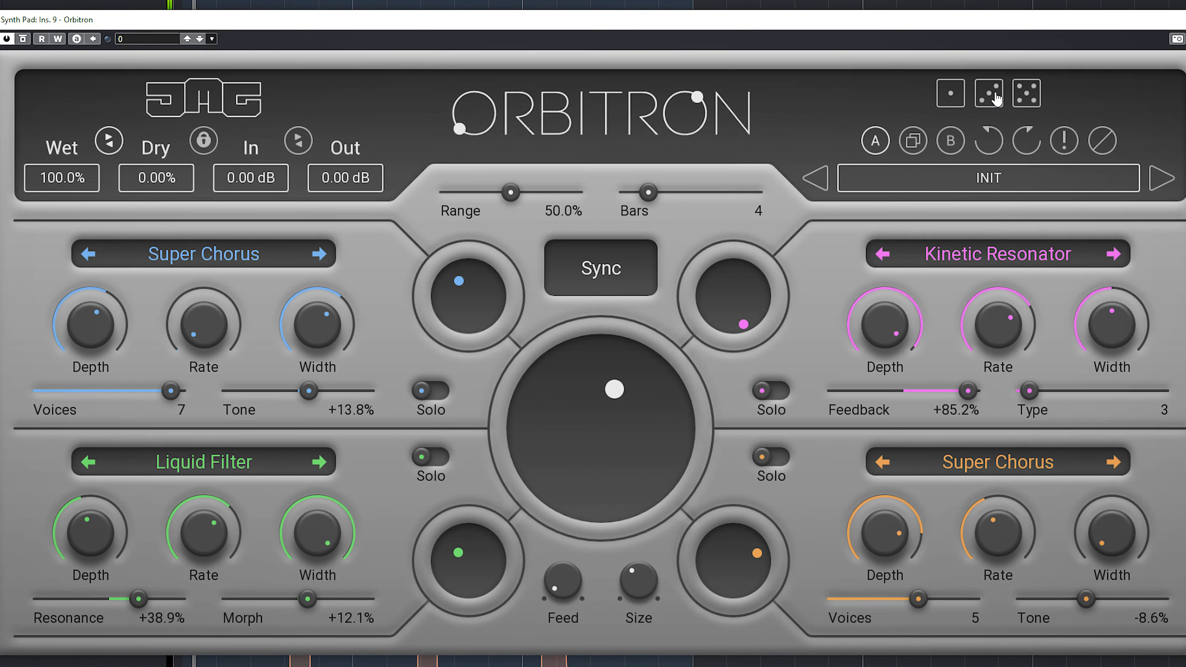
click(988, 93)
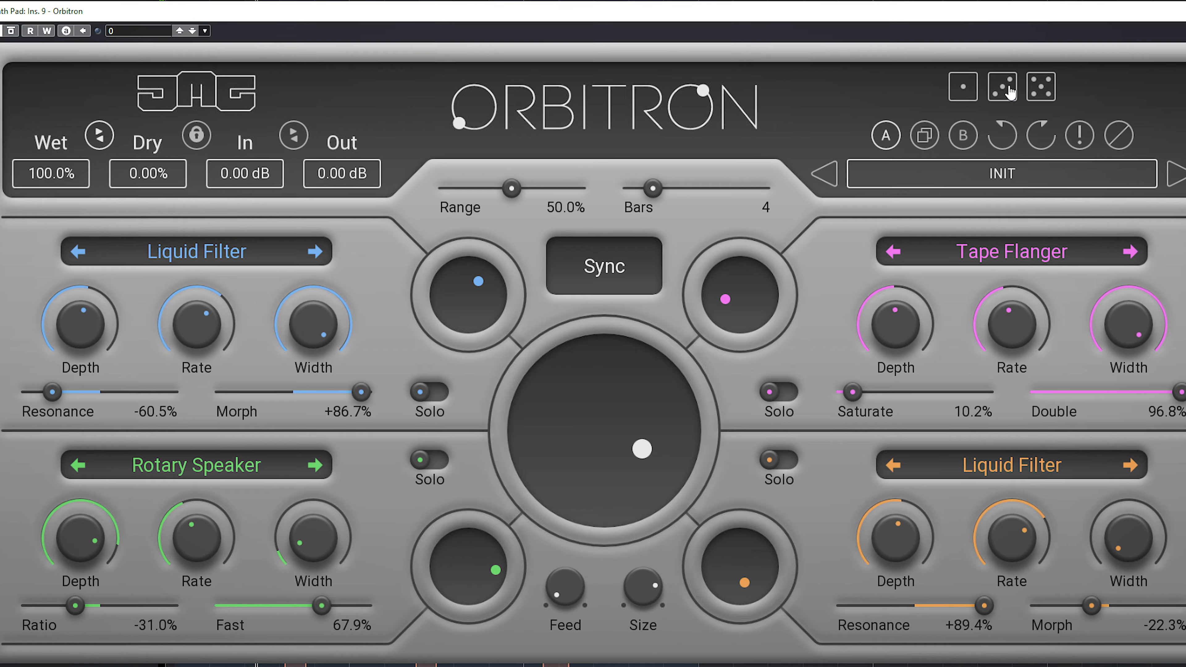
click(1040, 87)
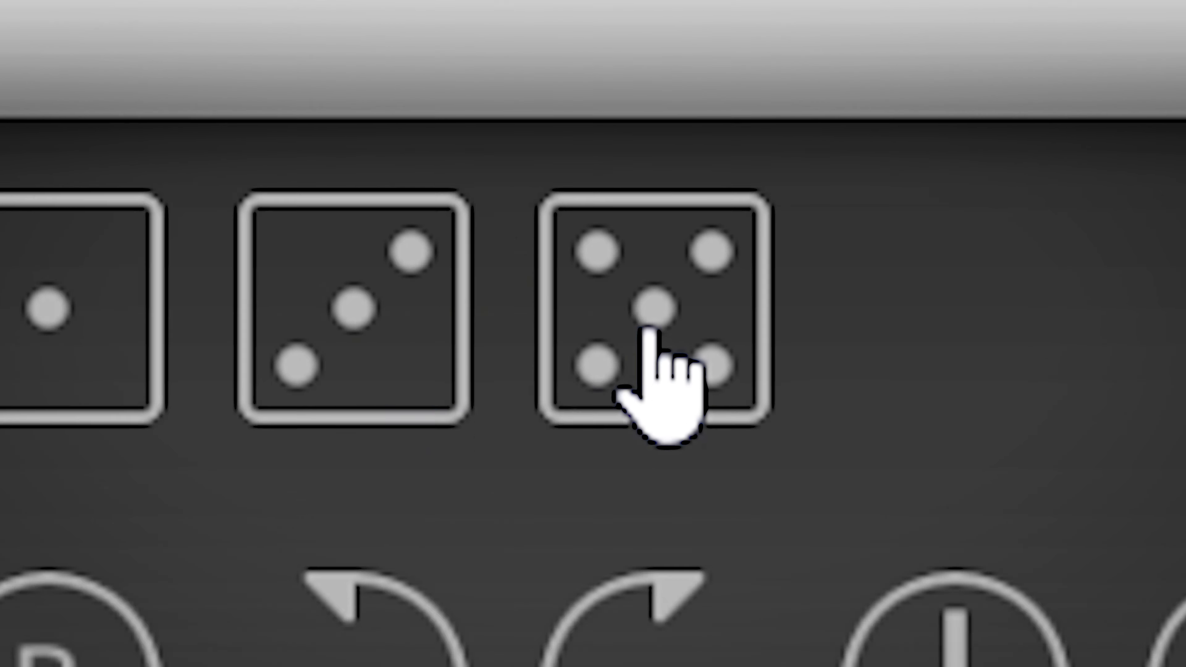